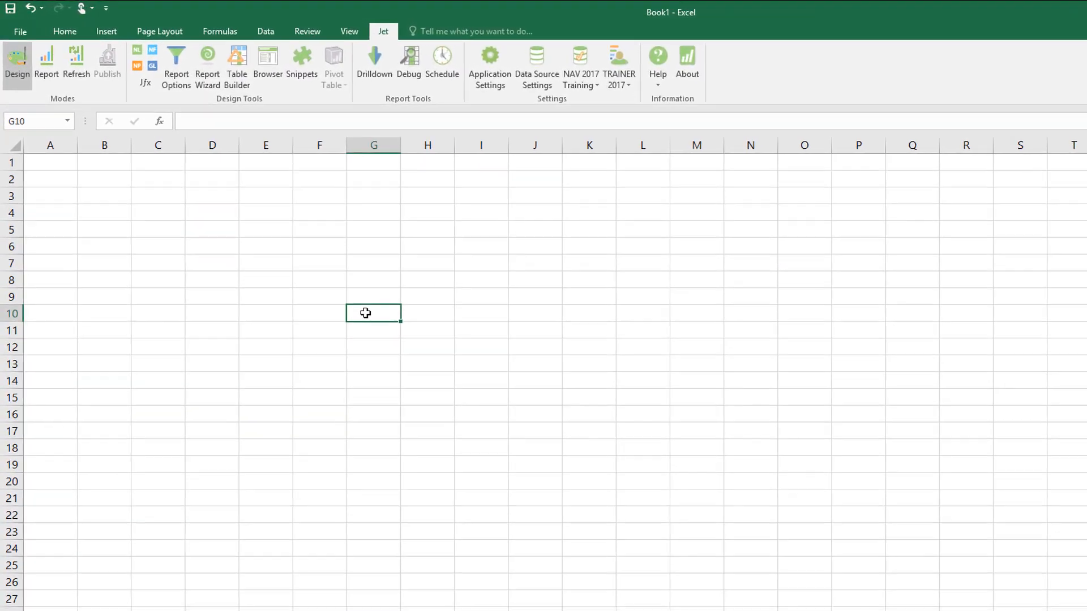
In G10, start the formula =GL("balance",8110 with the balance type and account 8110.
text(=GL)
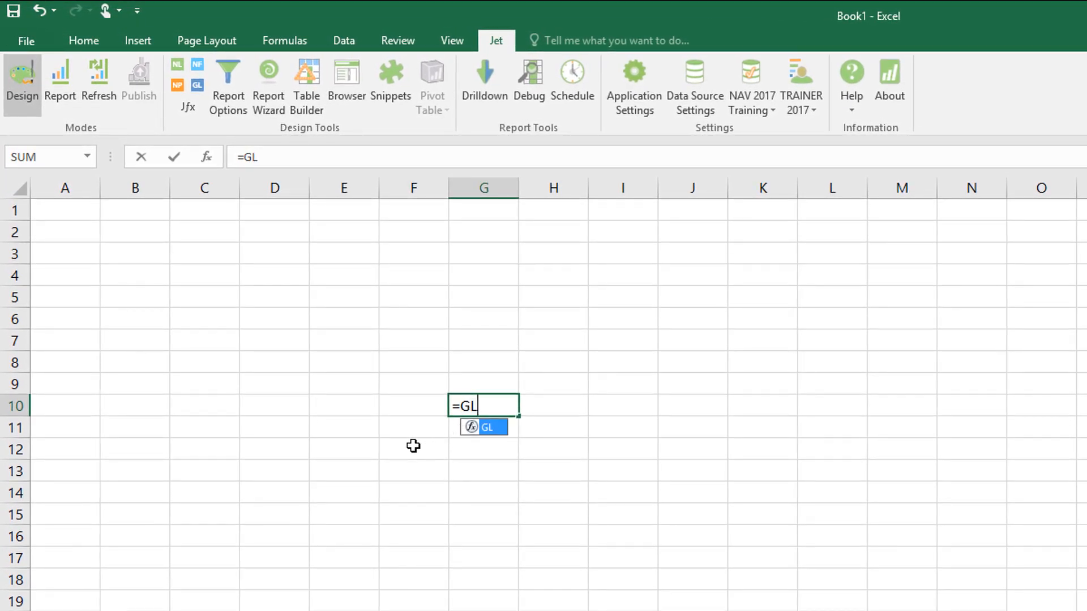
text(()
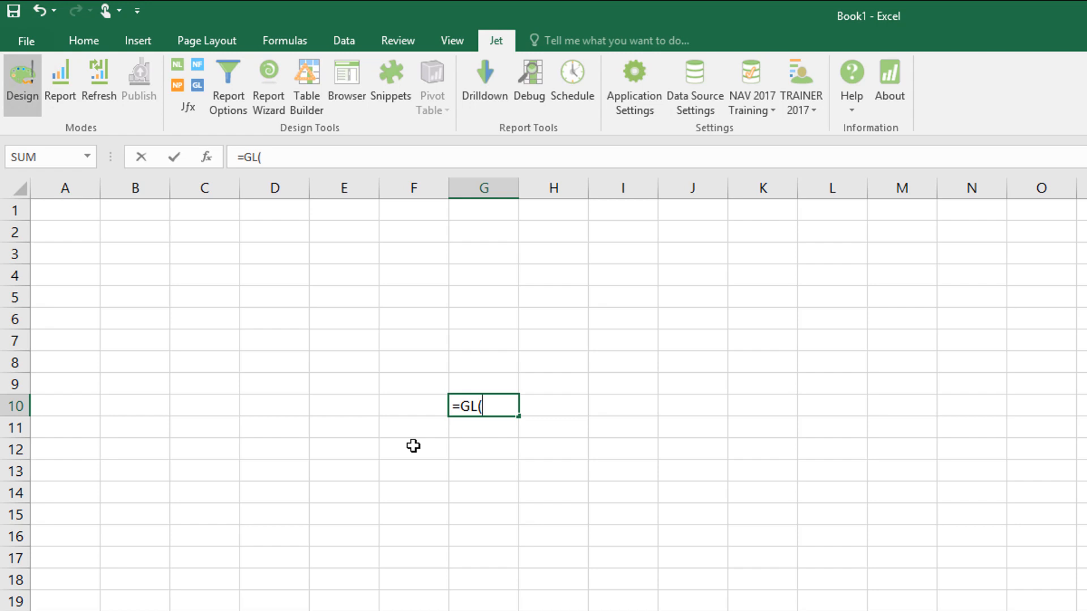
text("b)
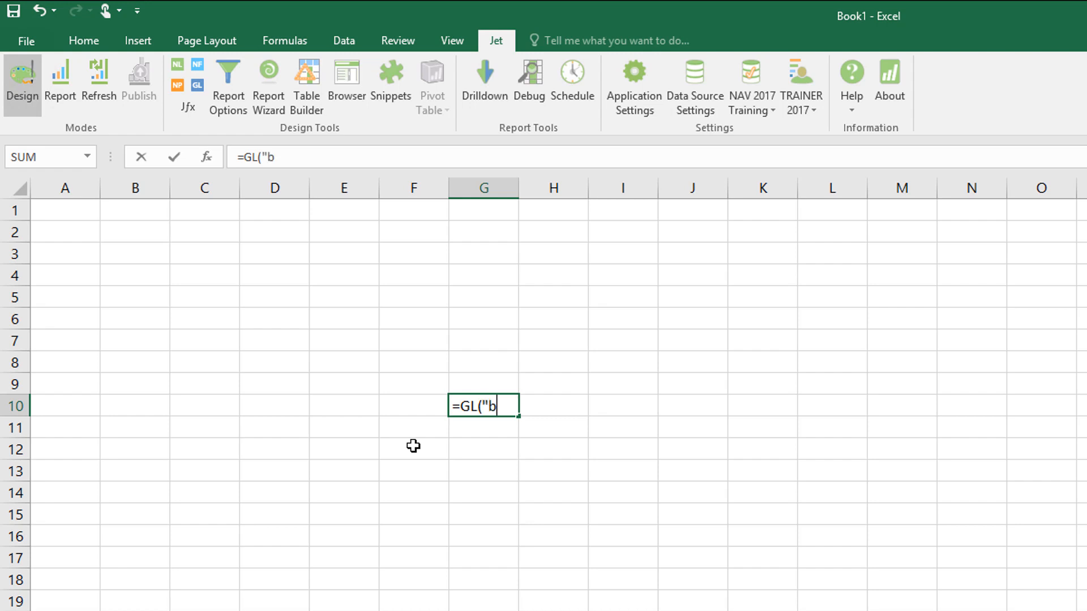
text(alance)
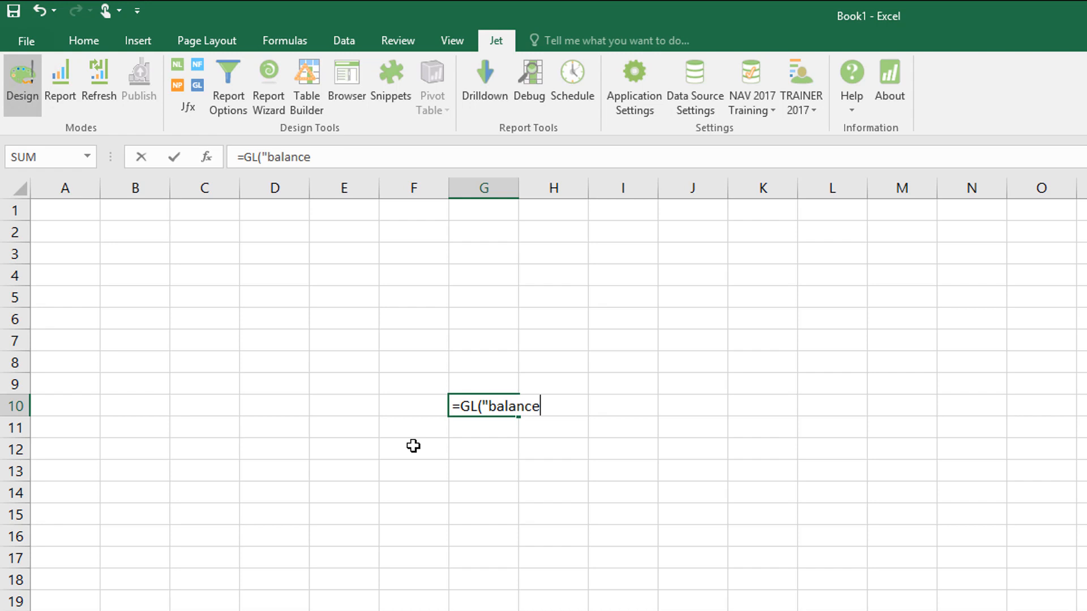
text(")
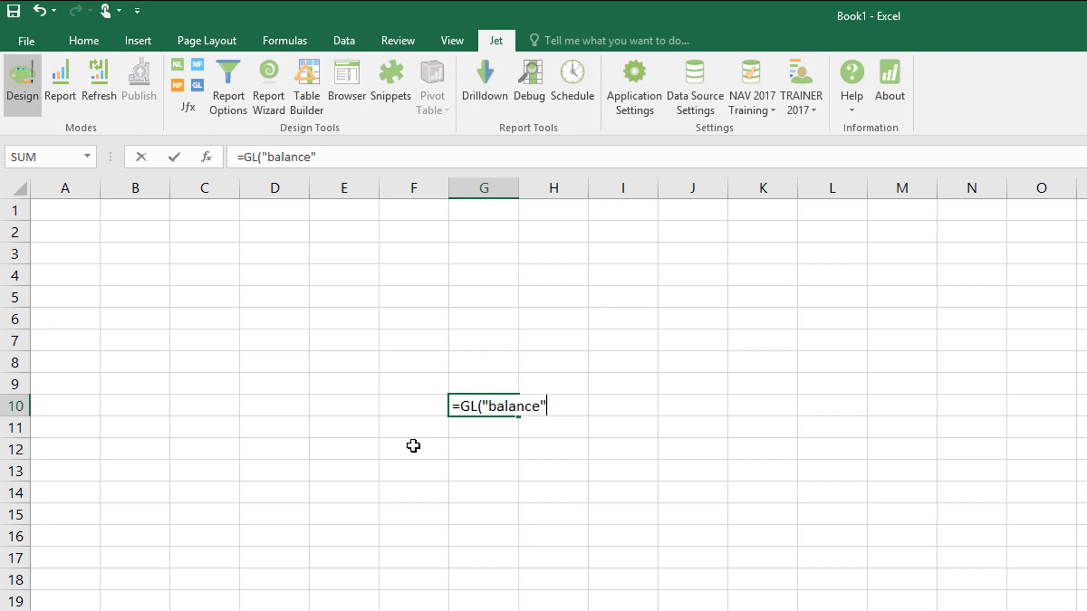
text(,8)
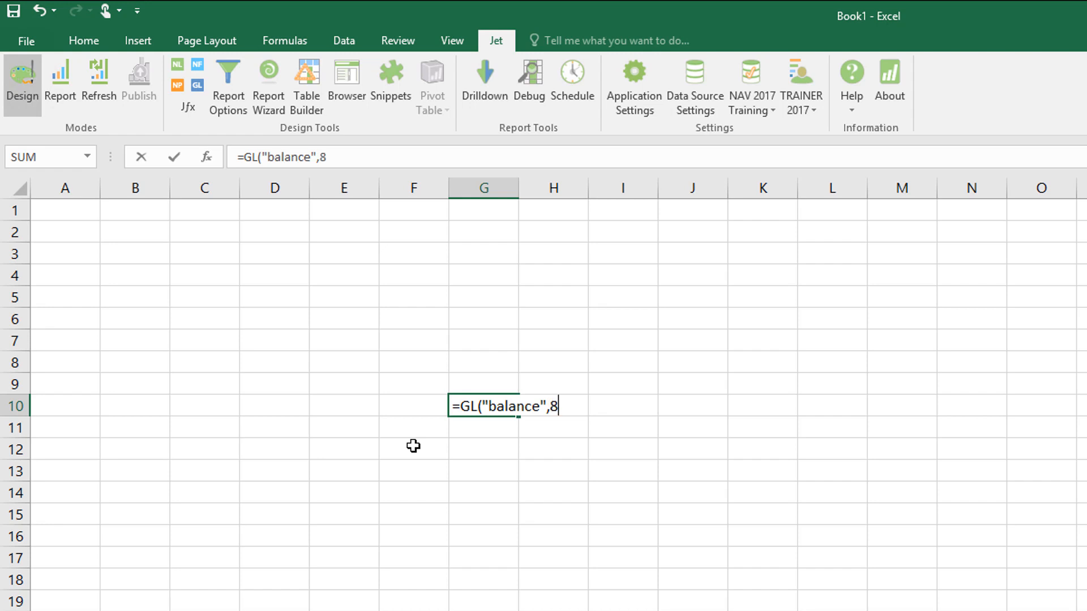
text(1)
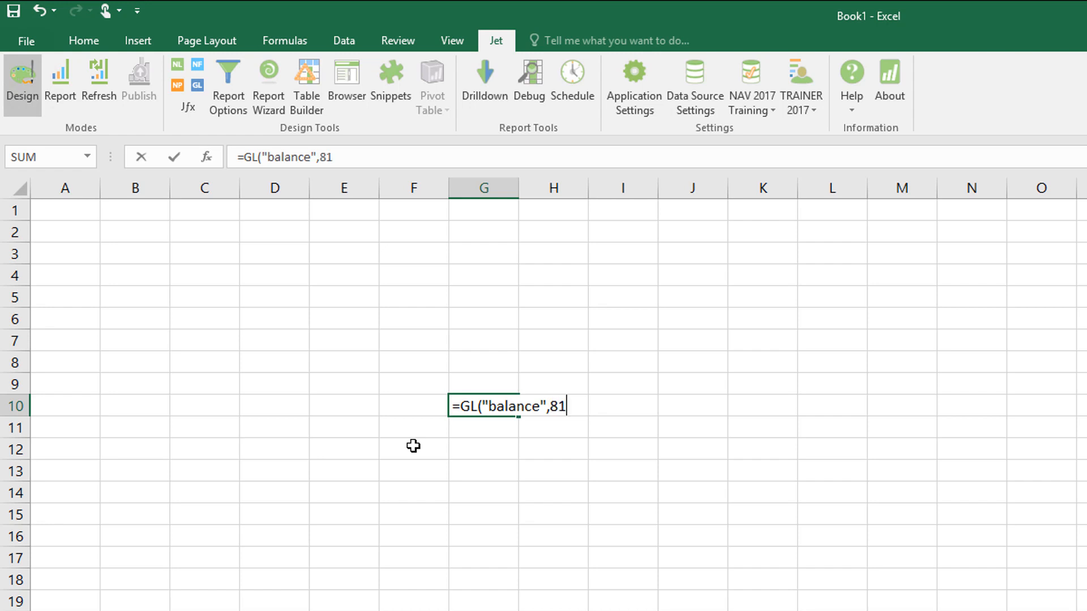
text(10)
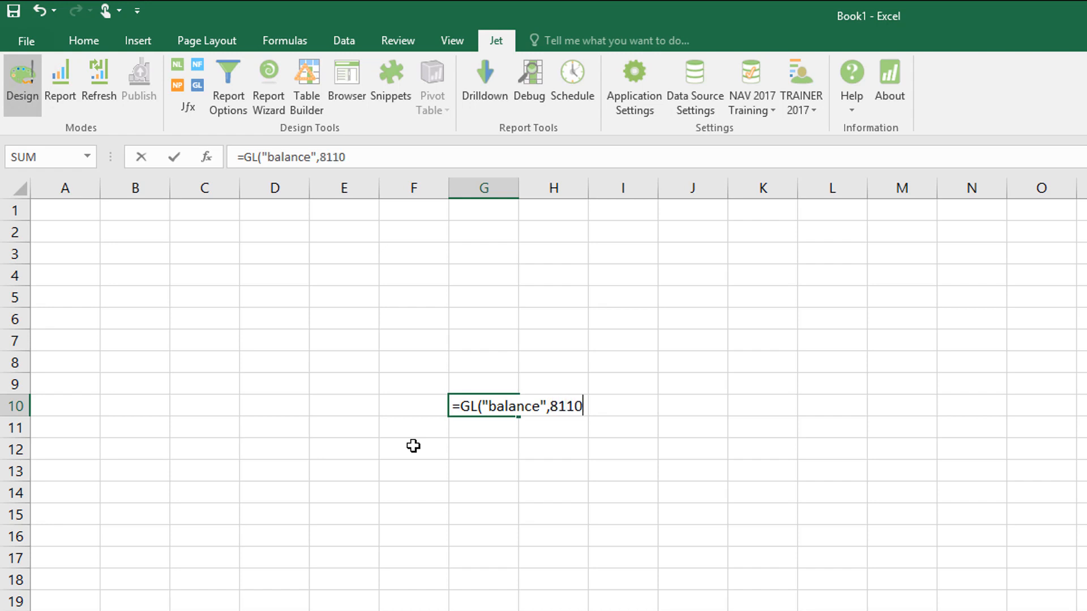
Finish the formula with dates "01/01/18" and "31/01/18" and a closing parenthesis.
text(,")
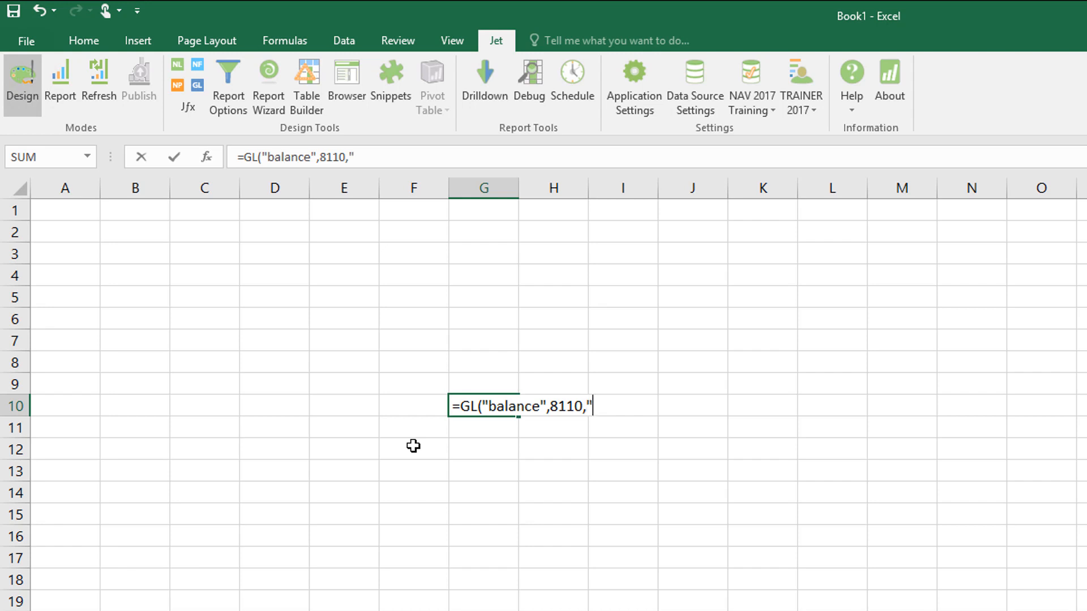
text(01)
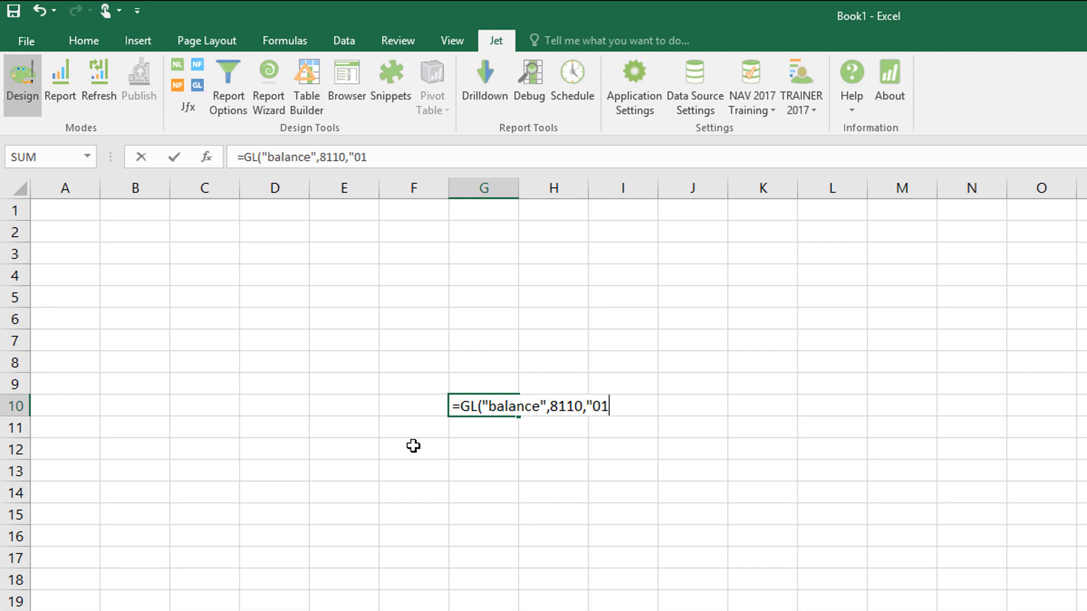
text(/01/1)
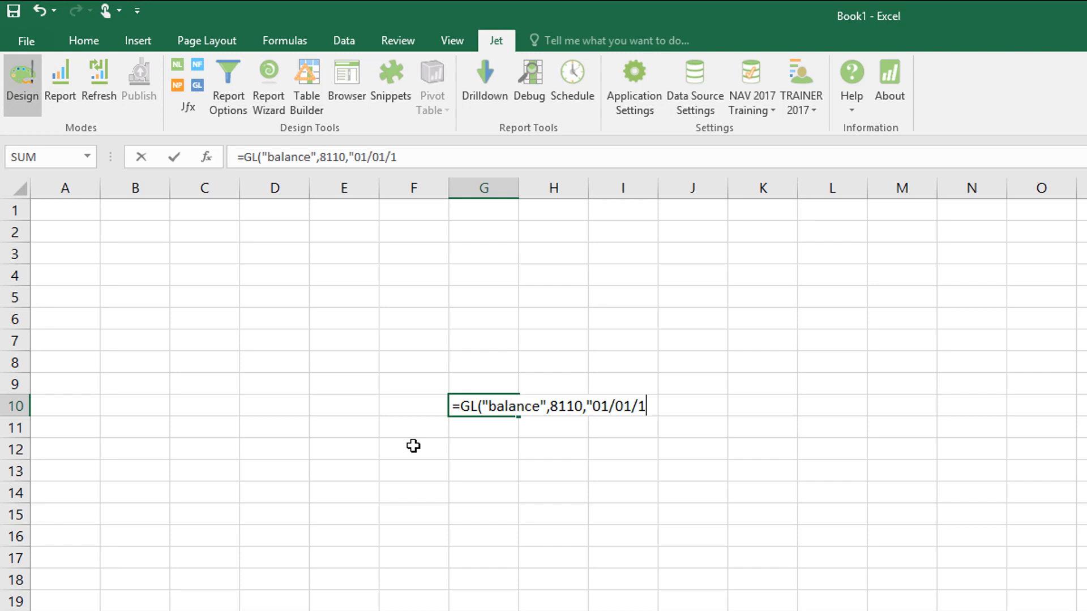
text(8")
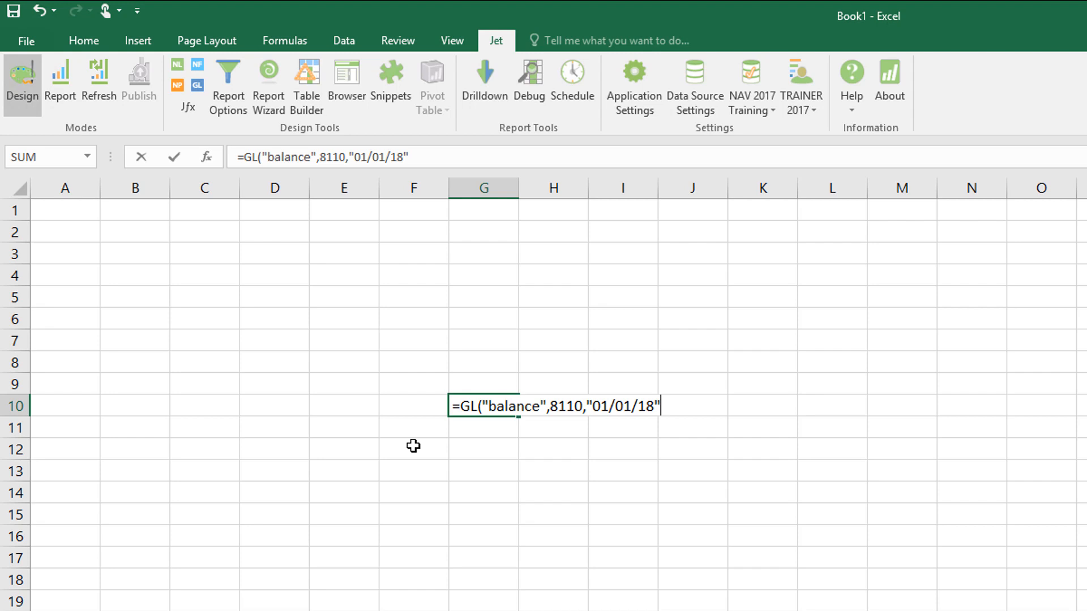
text(,)
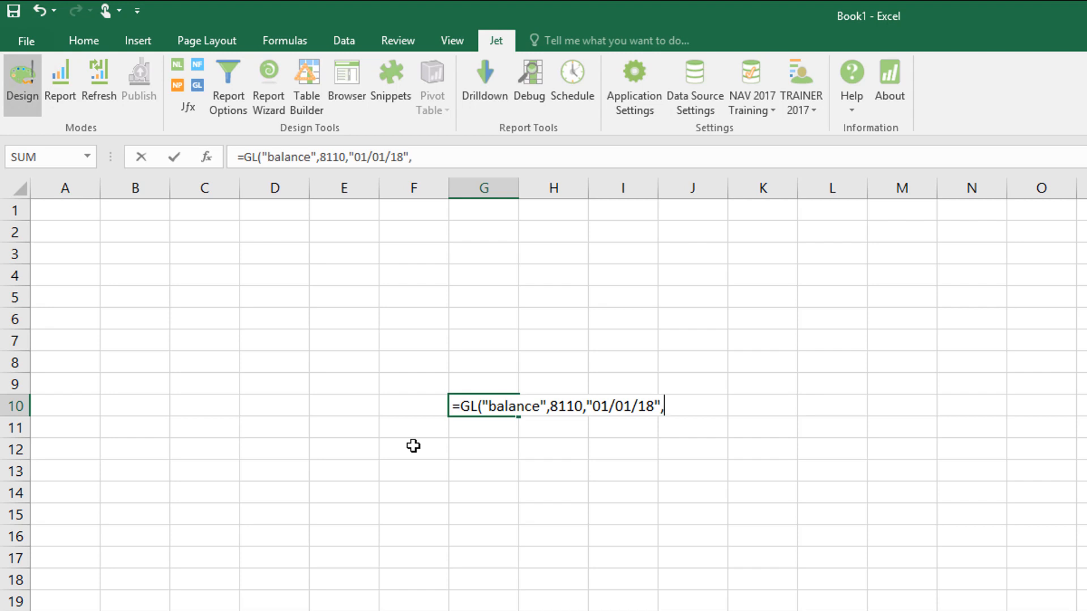
text(")
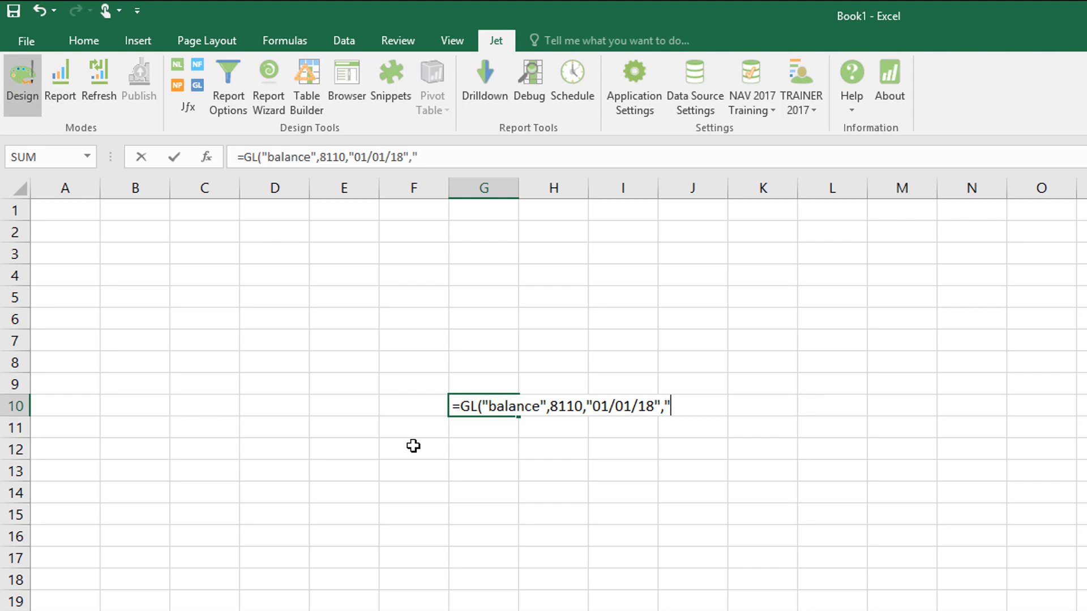
text(31/01)
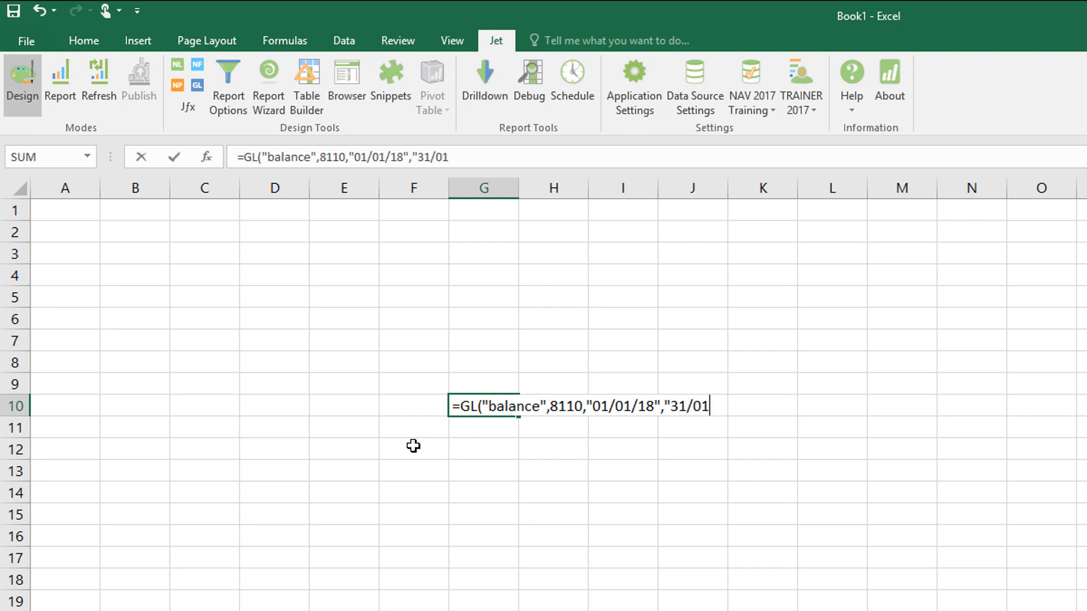
text(18")
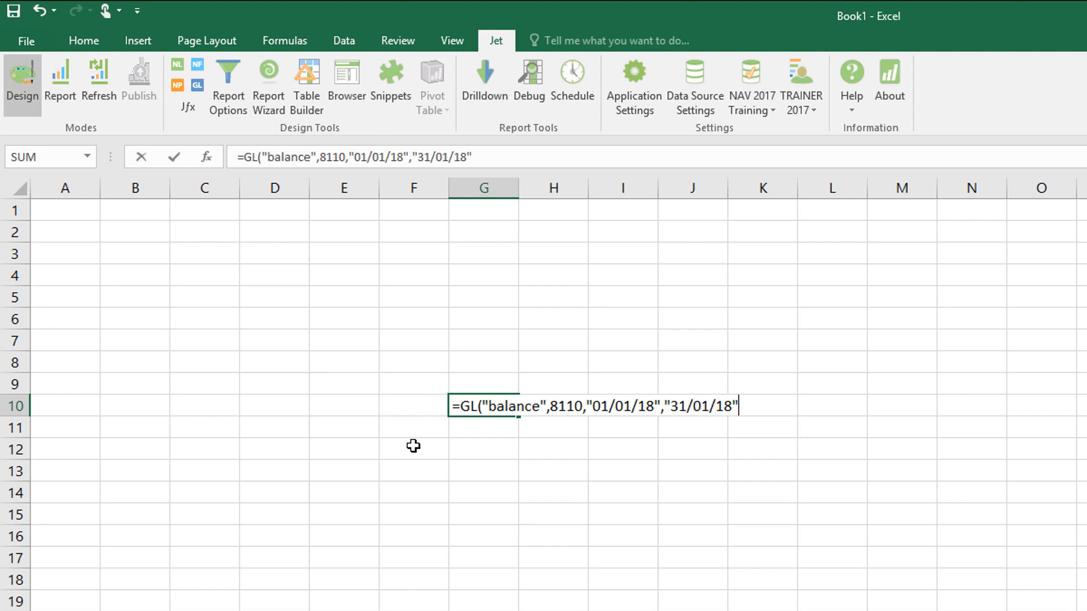
text())
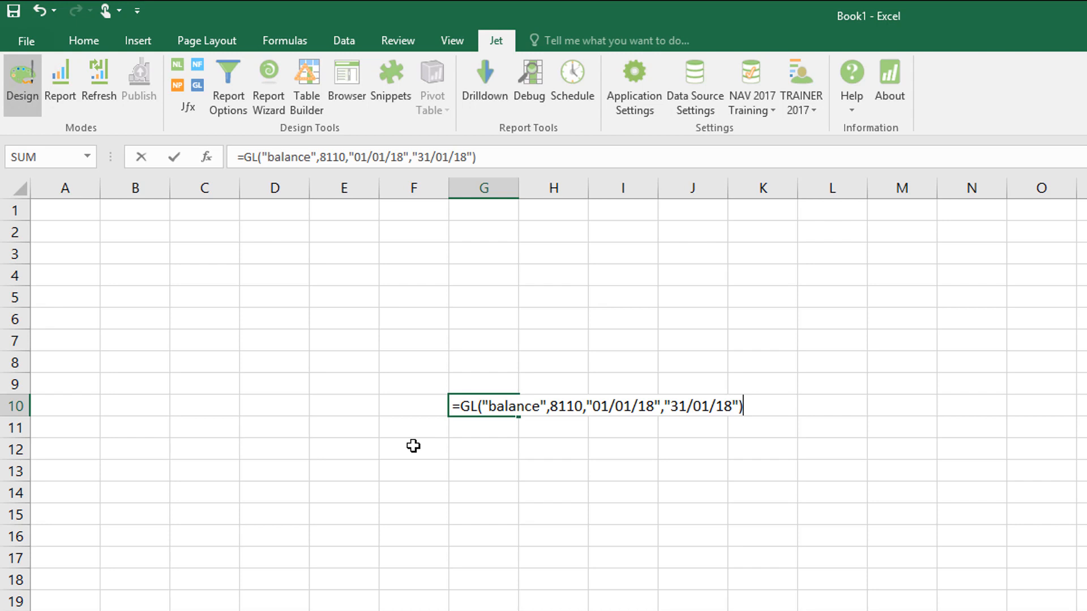
mouse_move(489, 418)
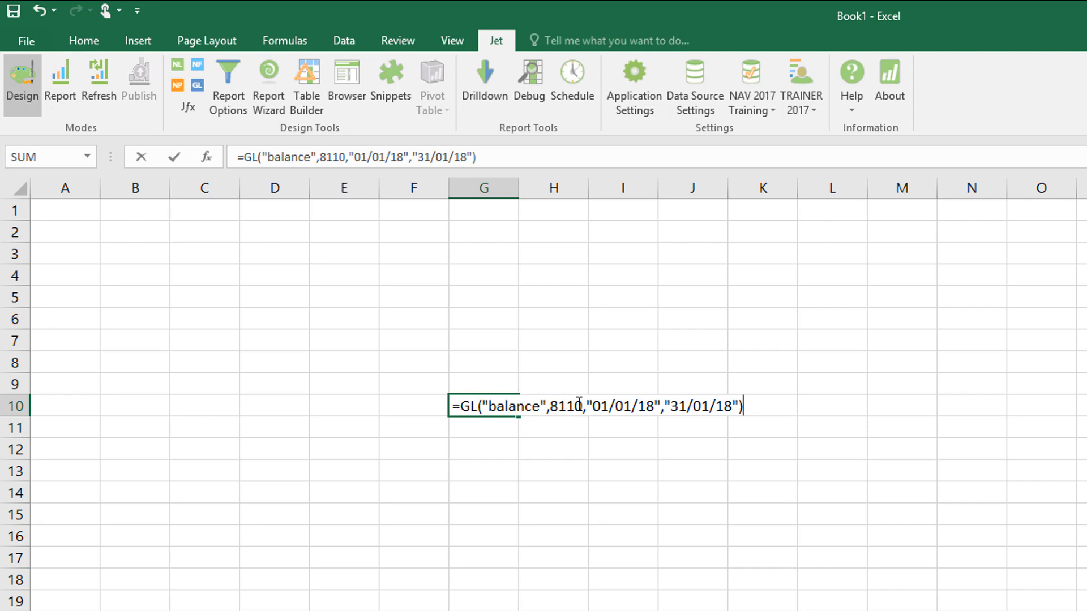
mouse_move(679, 407)
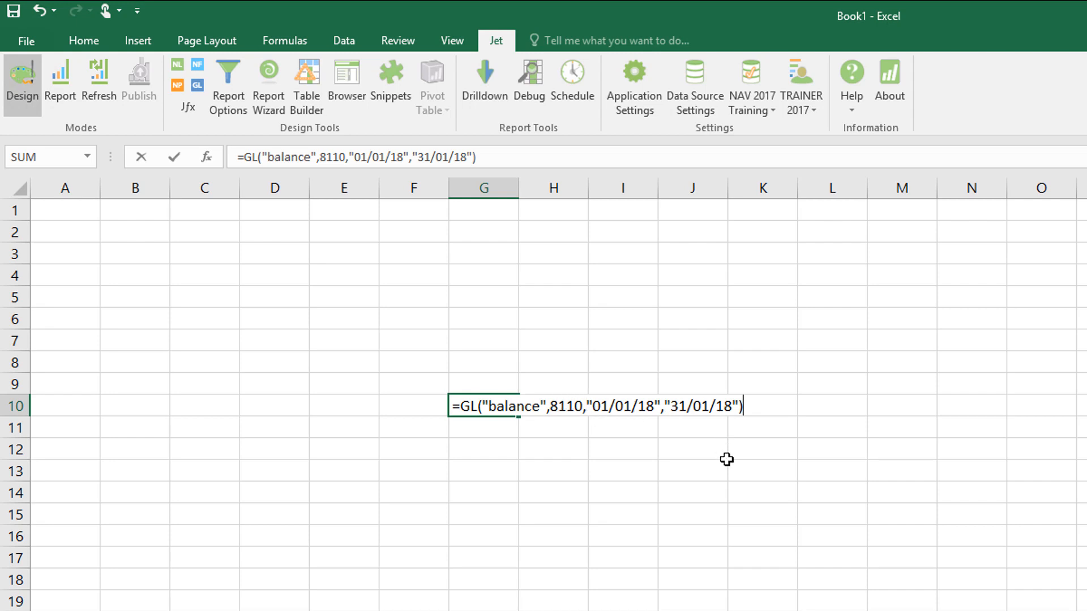
Confirm the GL formula in G10 so it returns 173.74.
key(Enter)
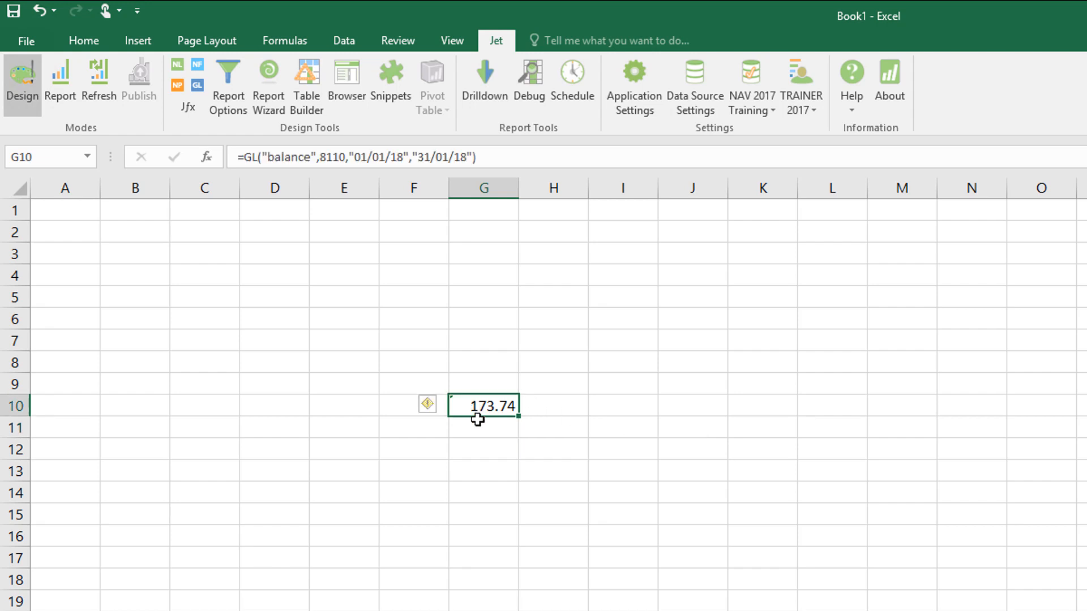
mouse_move(484, 432)
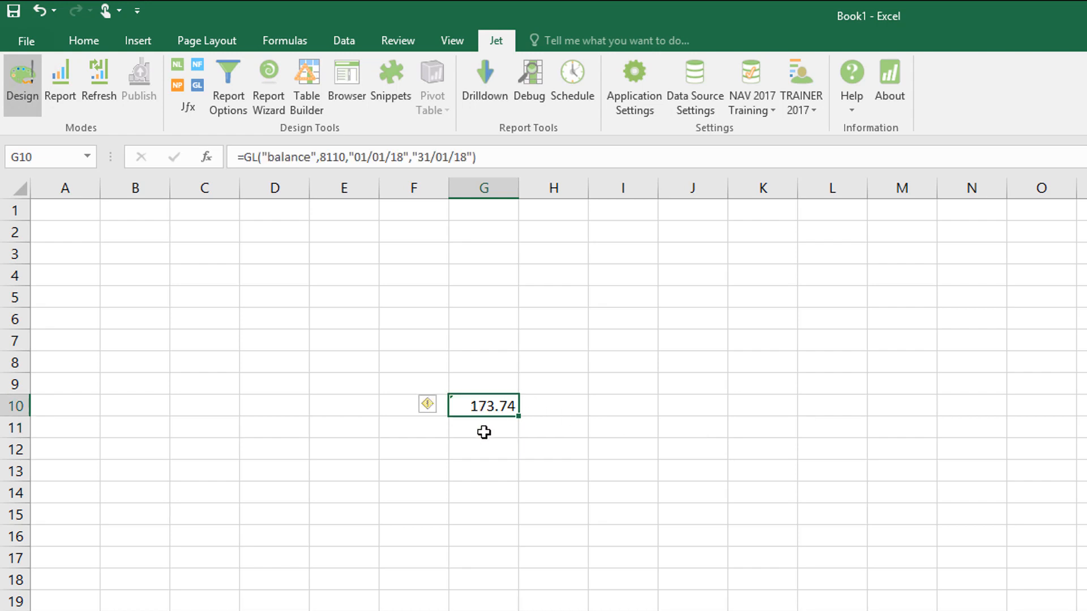
mouse_move(492, 405)
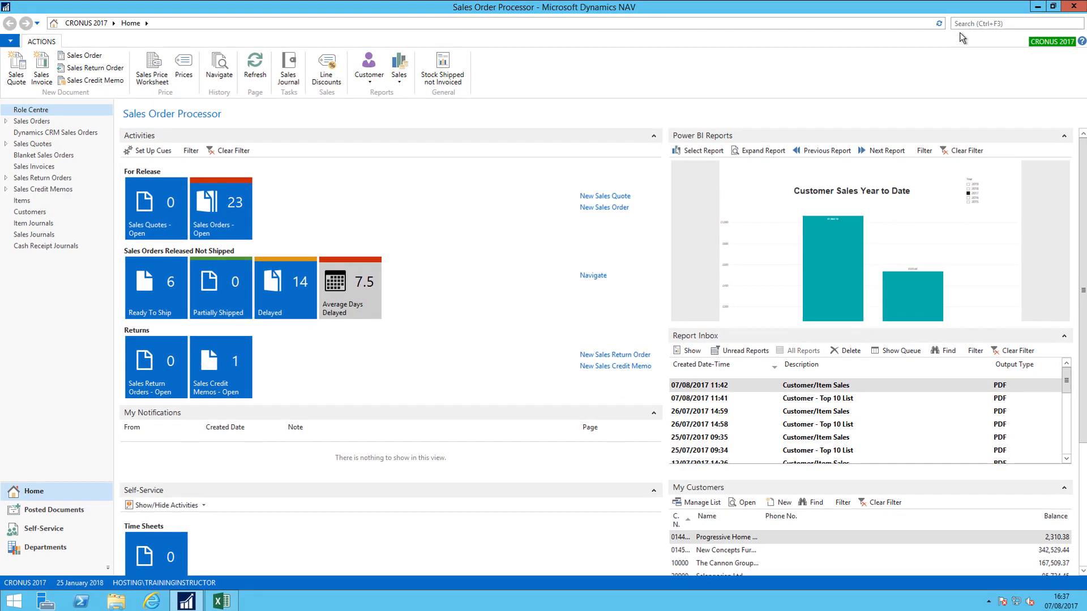
Search NAV for 'ch of acc' to reach the Chart of Accounts list.
click(1015, 23)
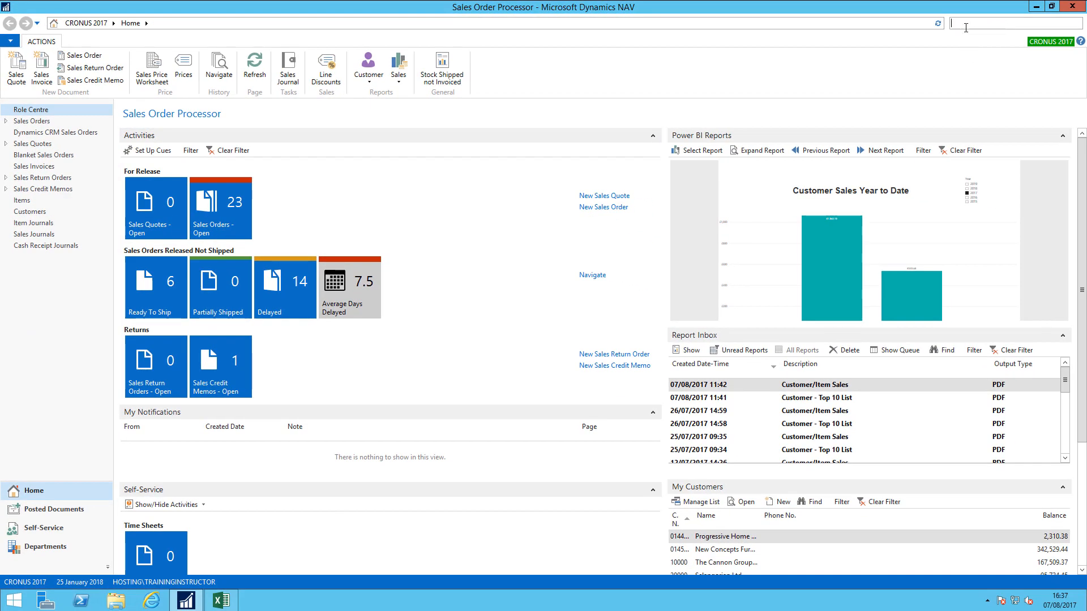
text(ch of acc)
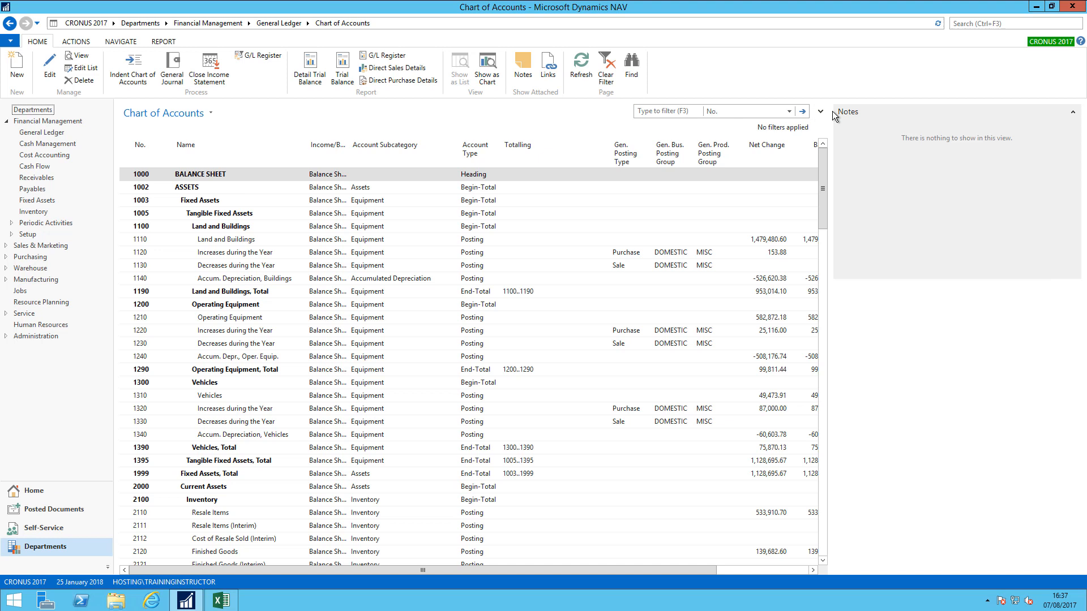
Filter the chart of accounts to No. 8000..8999 and select account 8110 Cleaning.
click(821, 112)
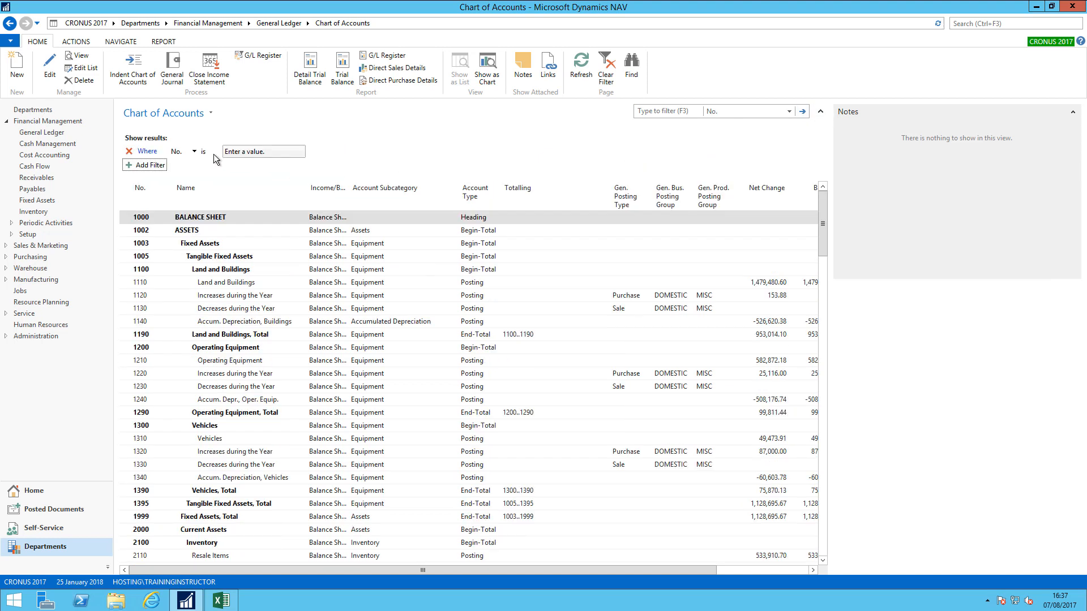
click(260, 152)
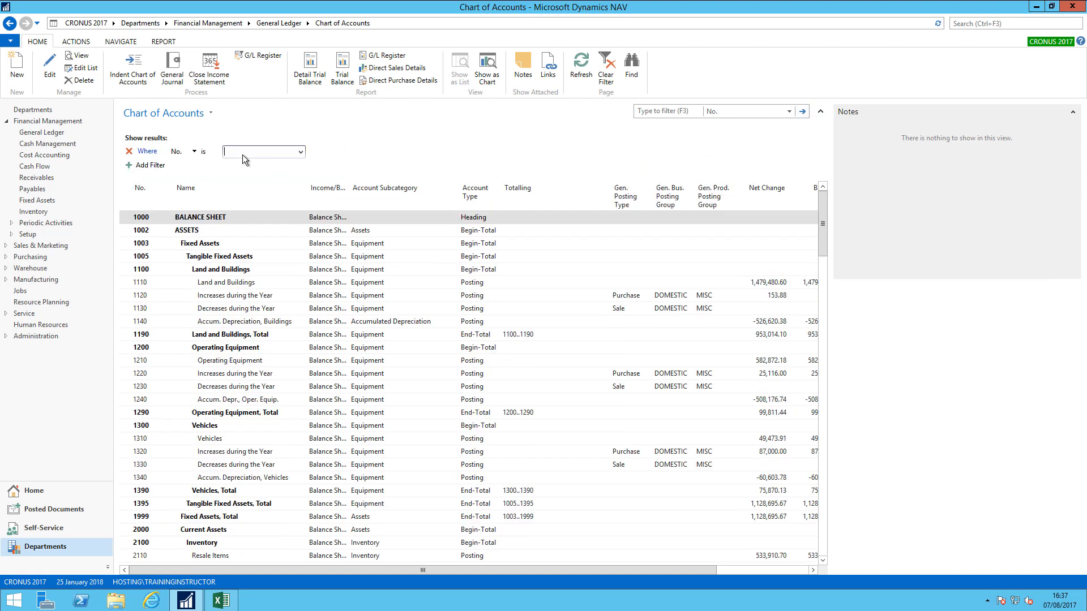
text(8000..8999)
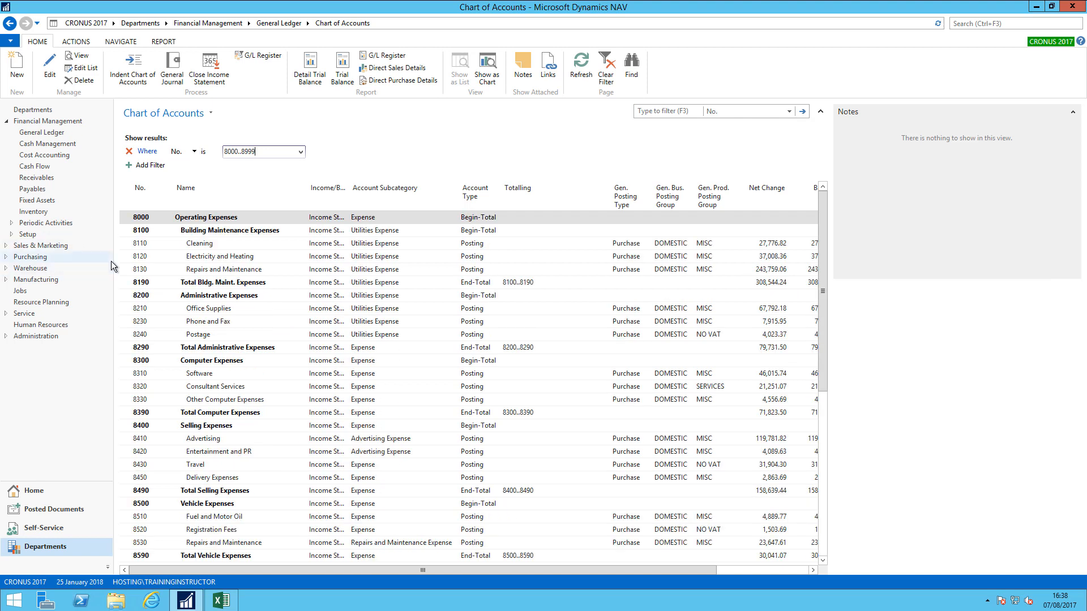
click(198, 243)
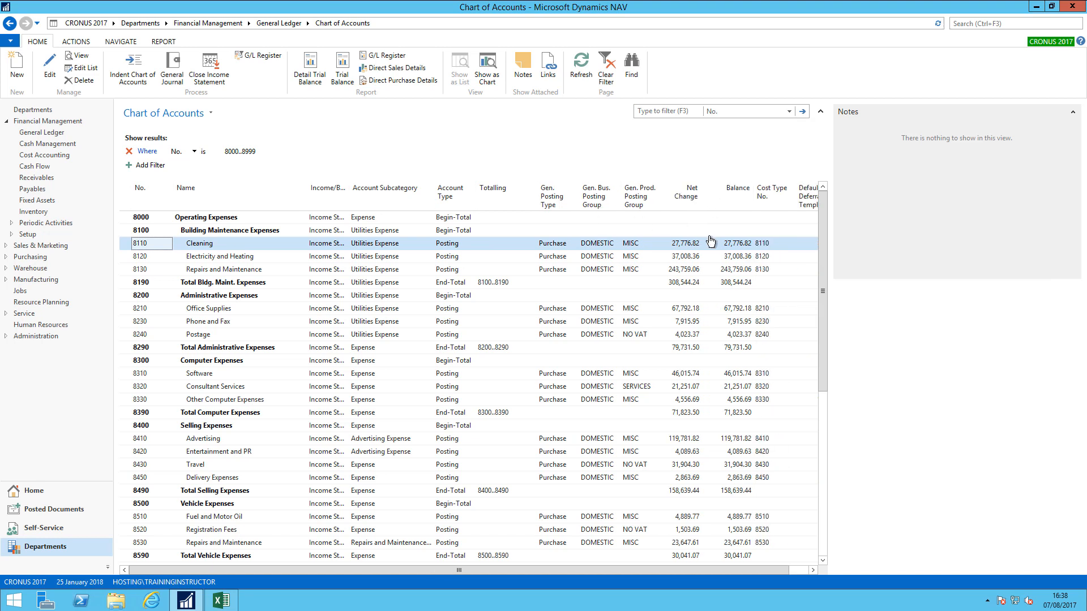
mouse_move(679, 249)
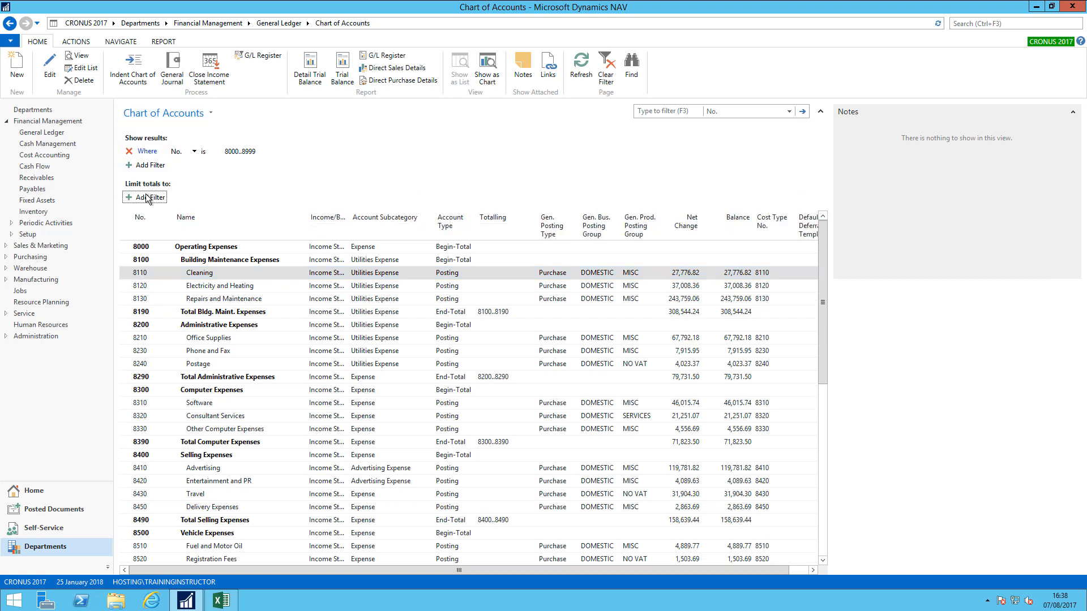
Limit totals with a Date Filter of 010118..310118, giving Cleaning a 173.74 net change.
click(145, 197)
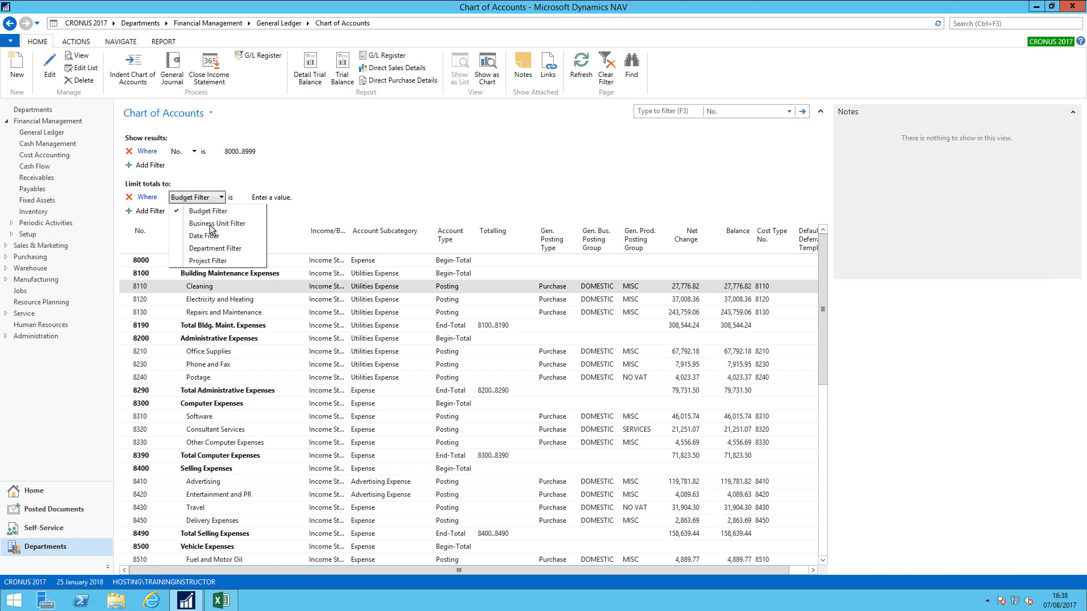
click(203, 235)
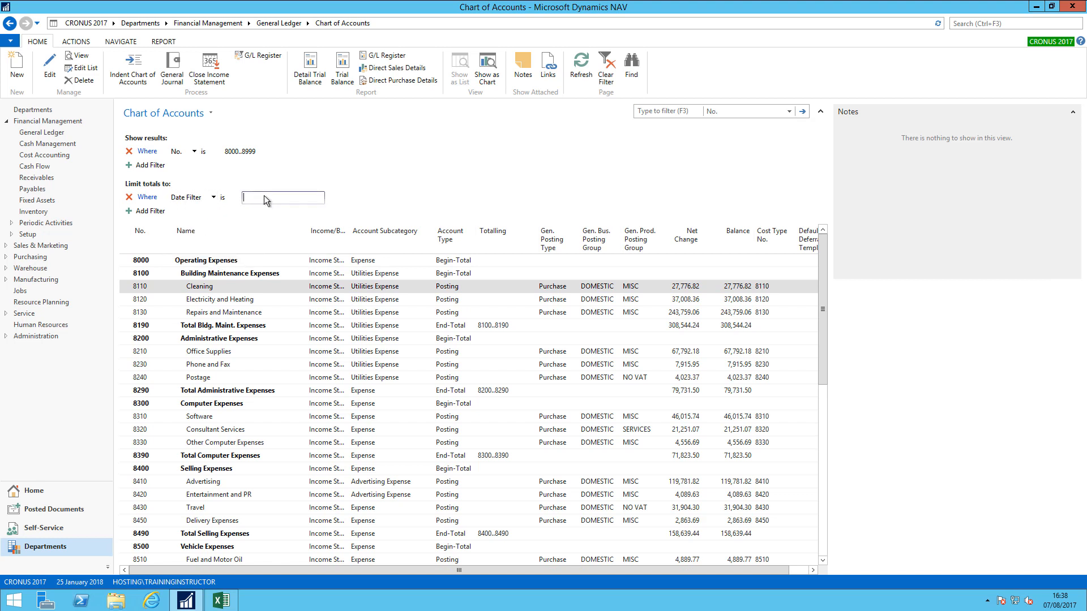
text(010118..310118)
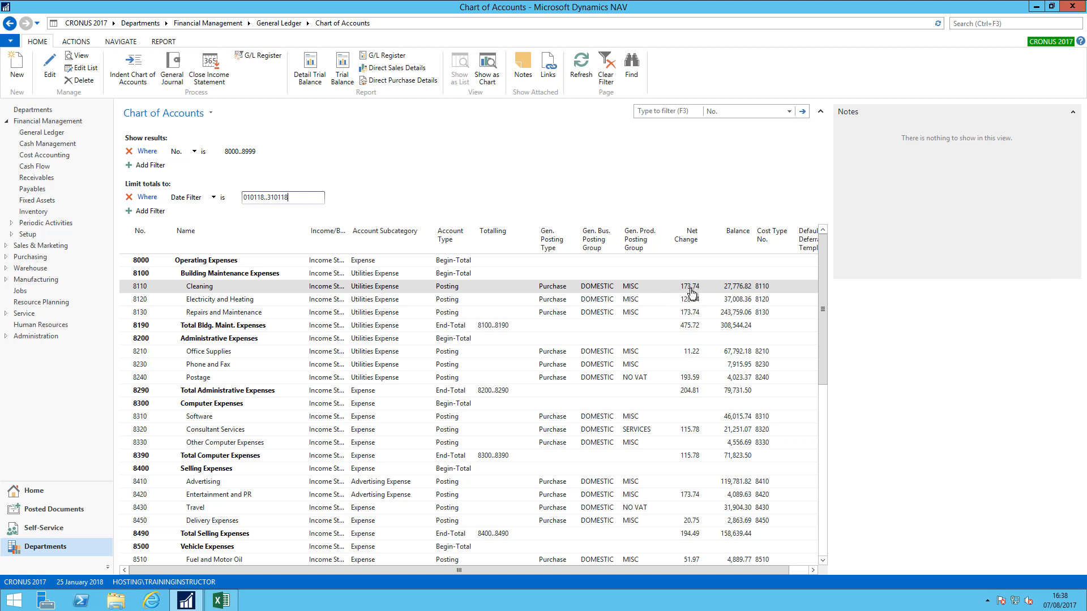
mouse_move(688, 296)
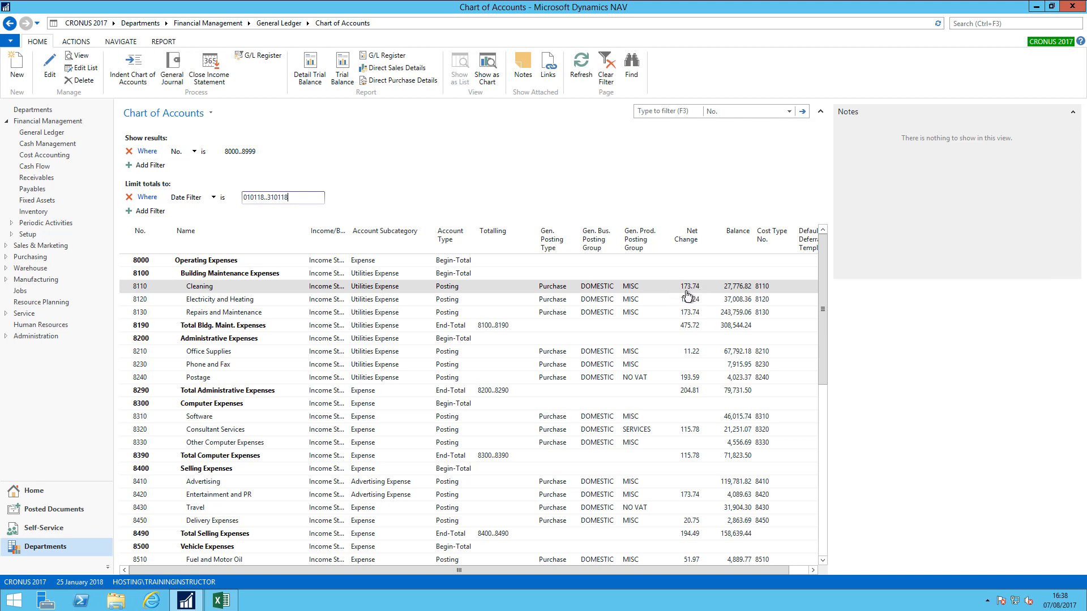